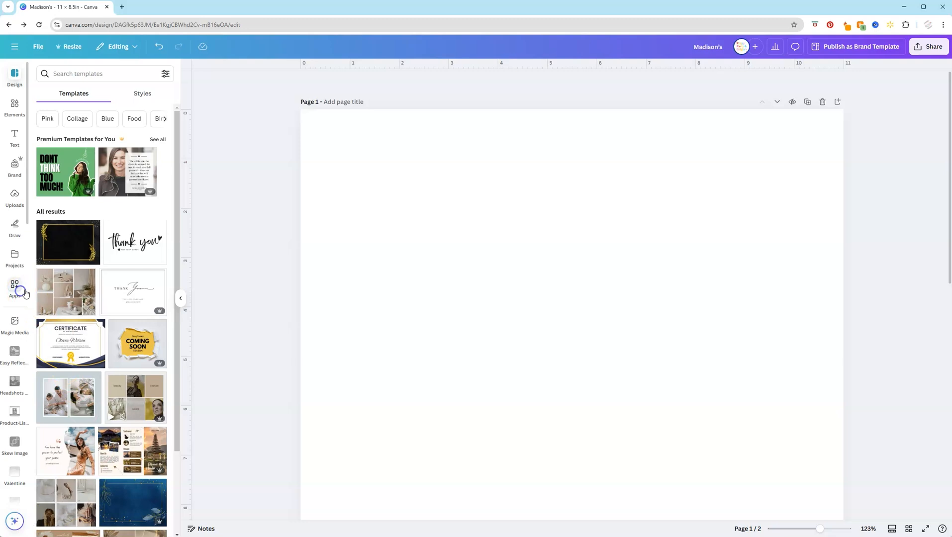
# Step: Find Activities Maker by searching 'activ' in Apps and open it
pyautogui.click(14, 285)
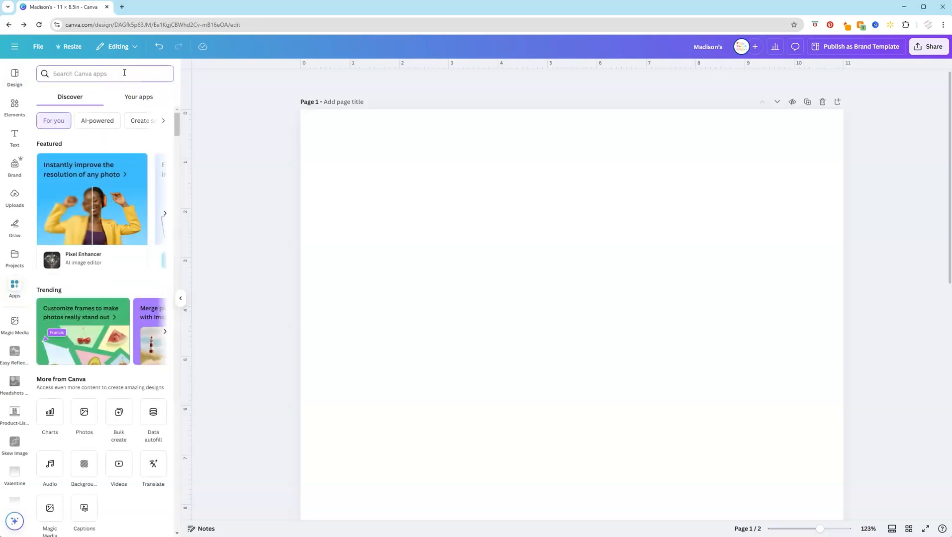
pyautogui.write('activ')
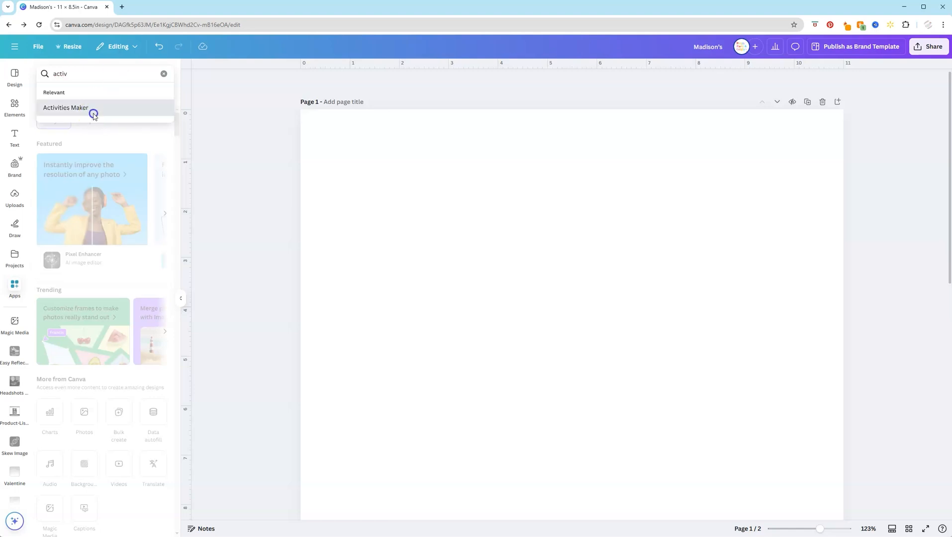
pyautogui.click(66, 107)
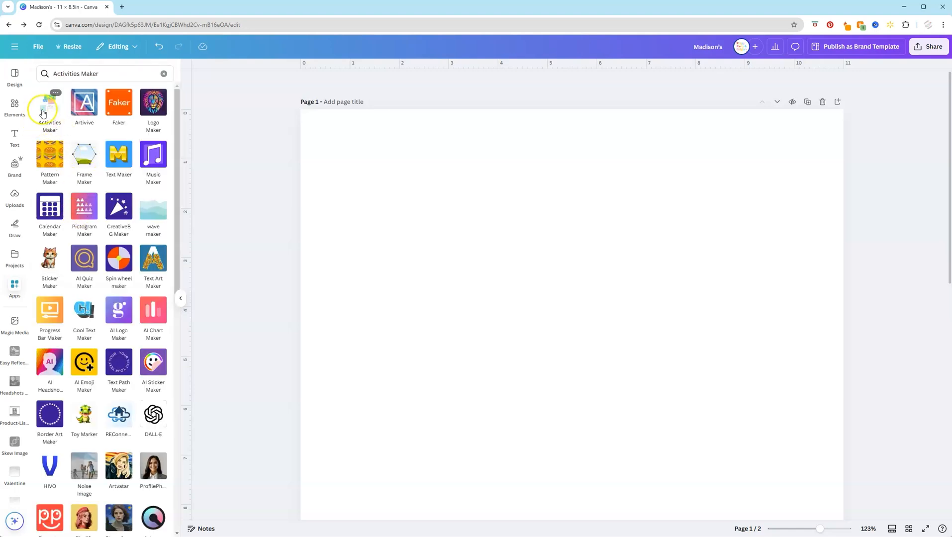
pyautogui.click(50, 102)
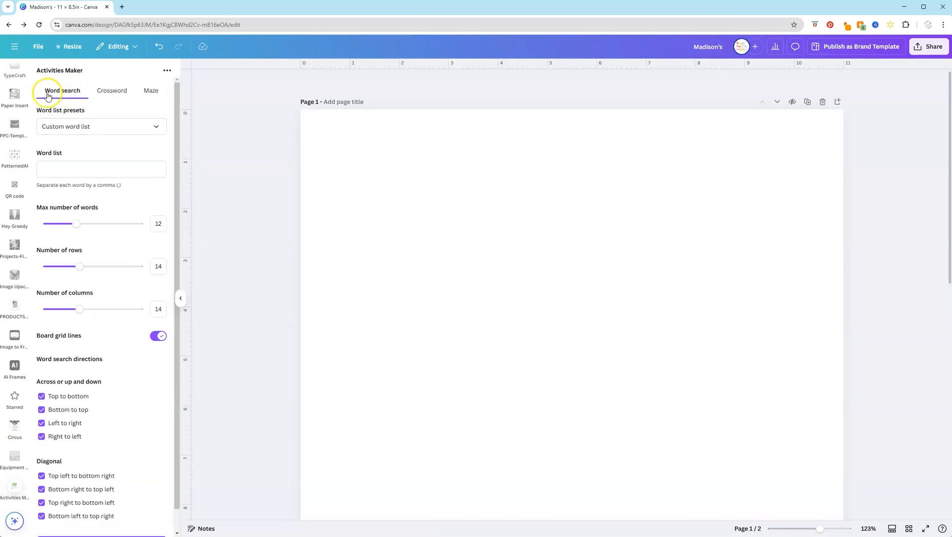
pyautogui.click(151, 90)
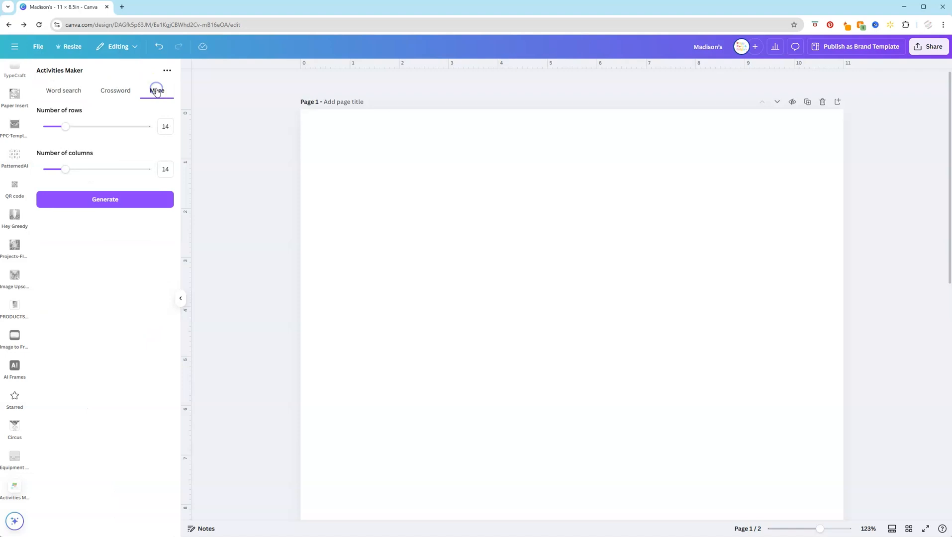
pyautogui.click(64, 91)
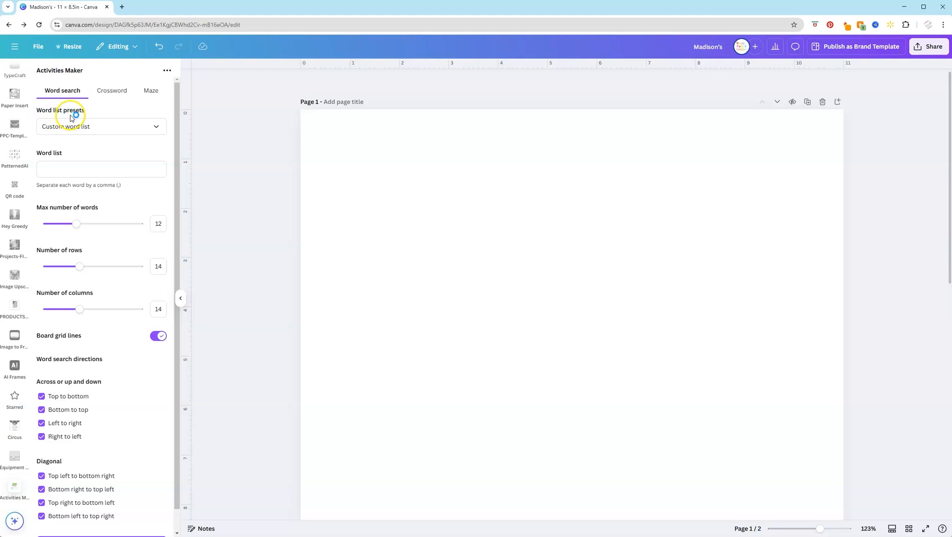
pyautogui.click(101, 126)
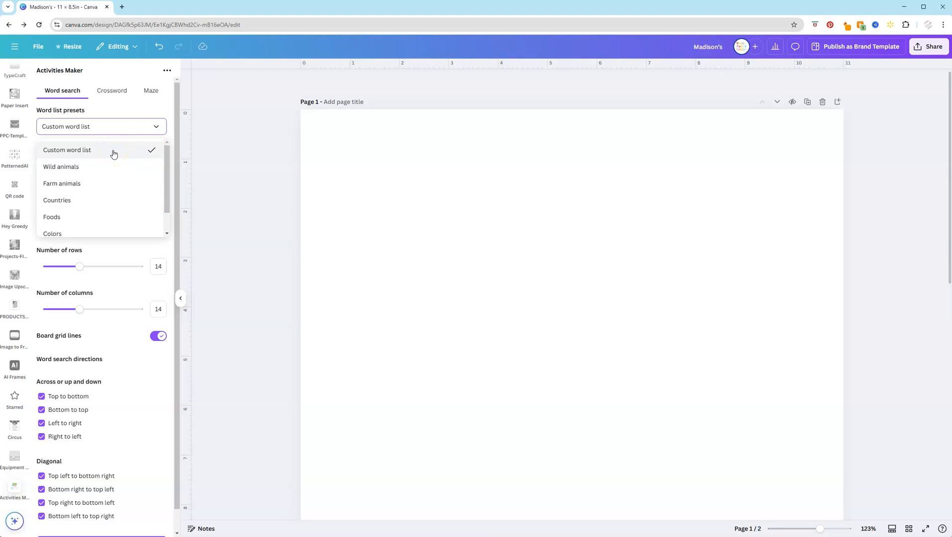
pyautogui.moveTo(103, 170)
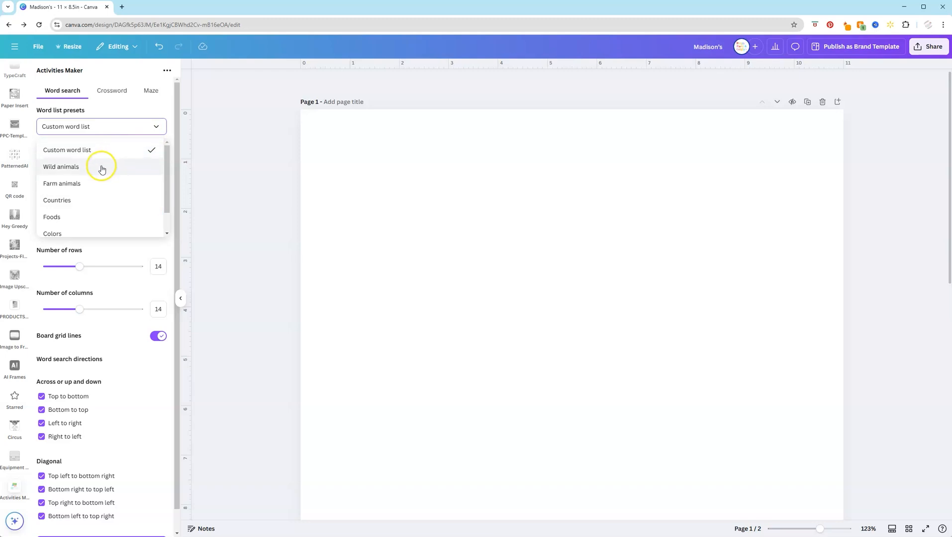
pyautogui.moveTo(96, 205)
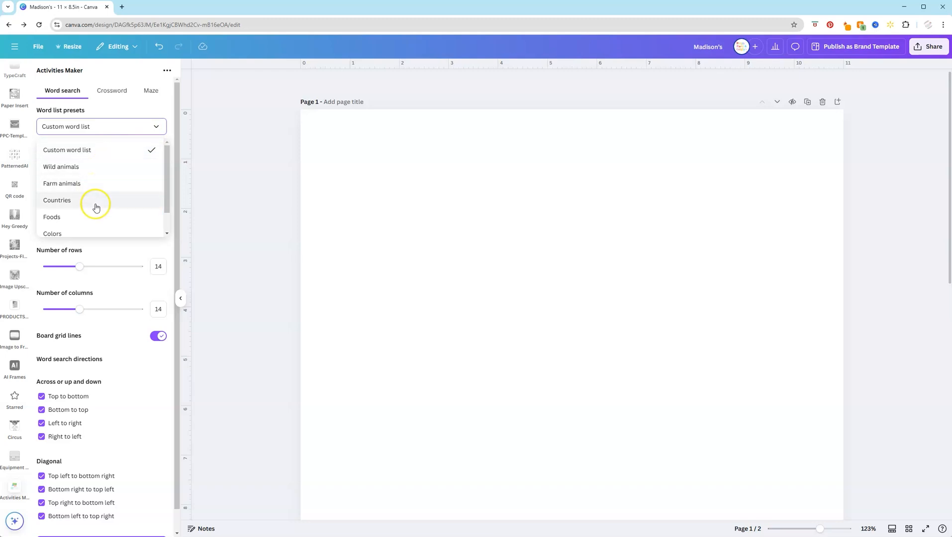
pyautogui.scroll(-3)
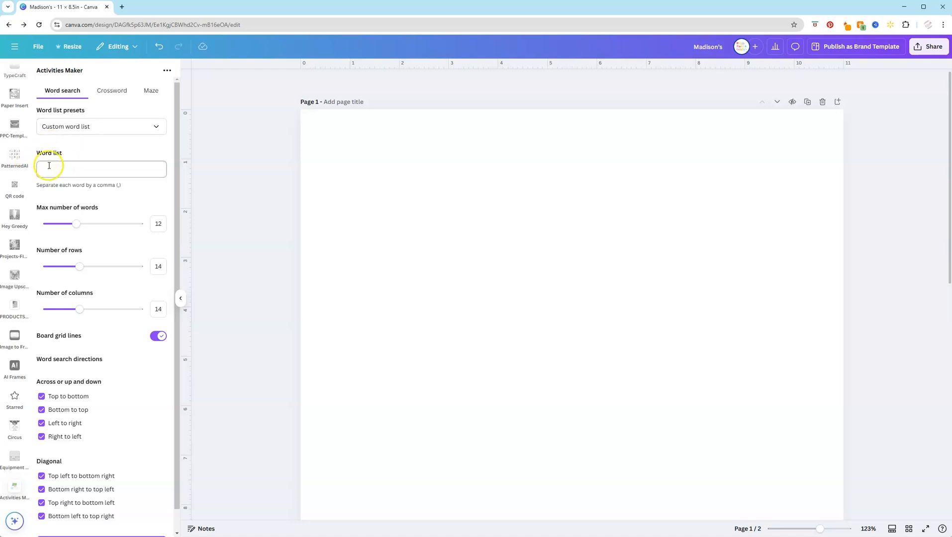
# Step: Enter the circus word list: tent, clown, circus, smiles, fun, lion, magic, hat
pyautogui.click(101, 169)
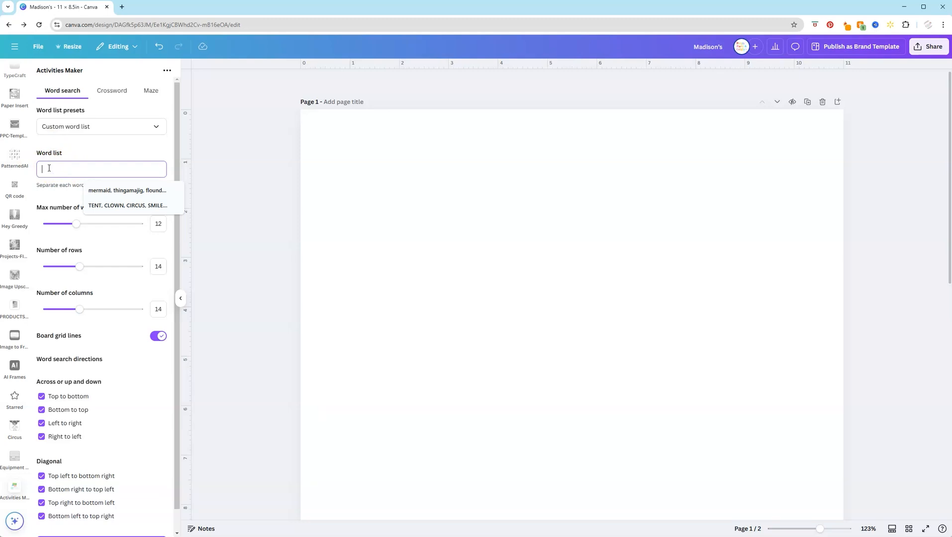
pyautogui.write('t')
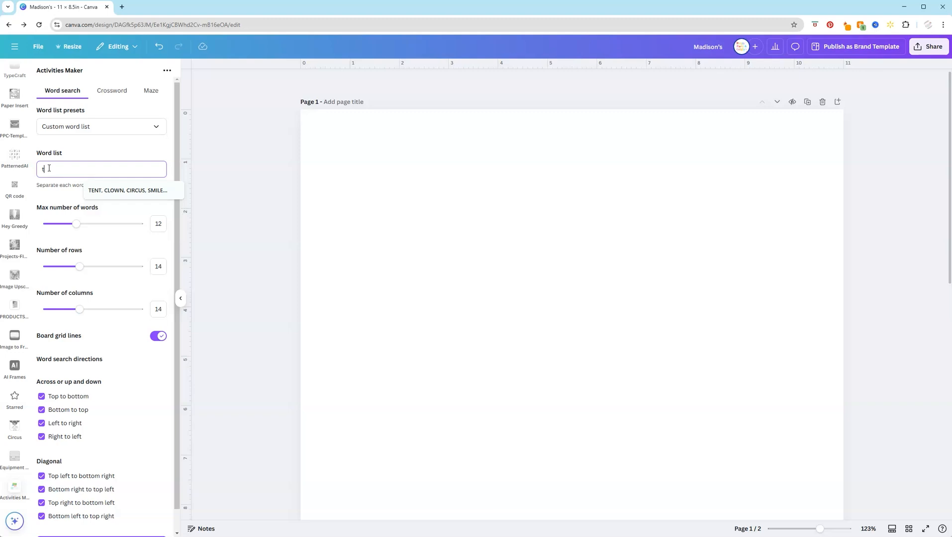
pyautogui.write('clown, circus, smiles, fun, lion, magic, hat')
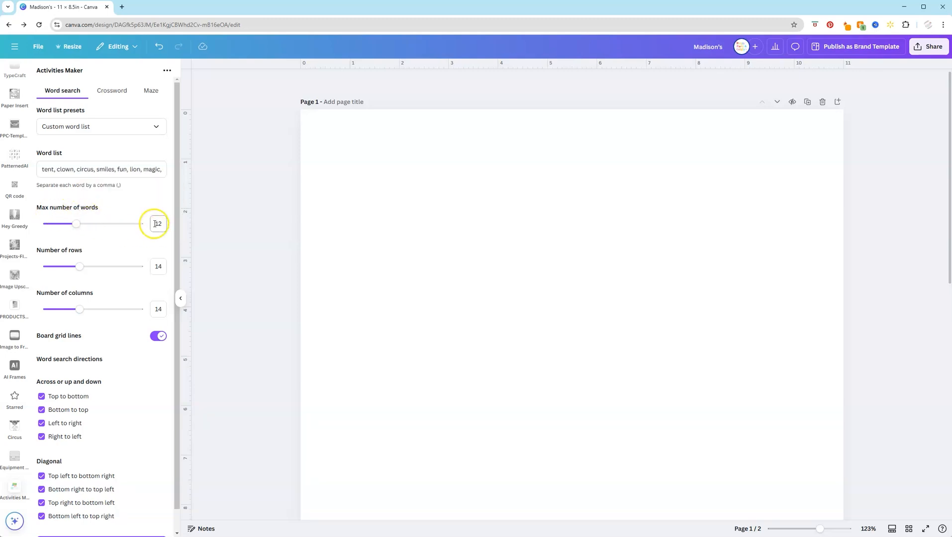
# Step: Set the maximum number of words to 10 and the grid to 8 rows by 8 columns
pyautogui.moveTo(76, 223); pyautogui.dragTo(67, 223)
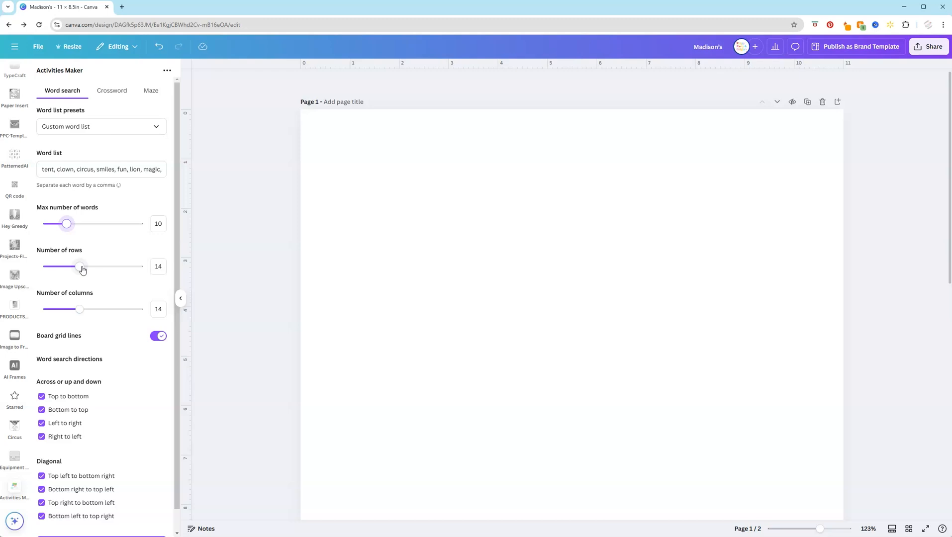
pyautogui.moveTo(80, 267); pyautogui.dragTo(44, 269)
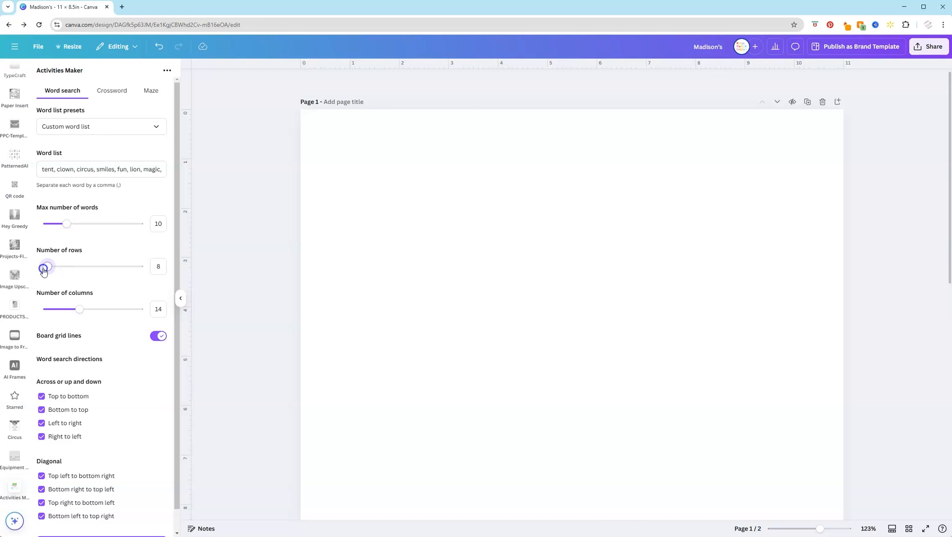
pyautogui.moveTo(81, 308); pyautogui.dragTo(77, 309)
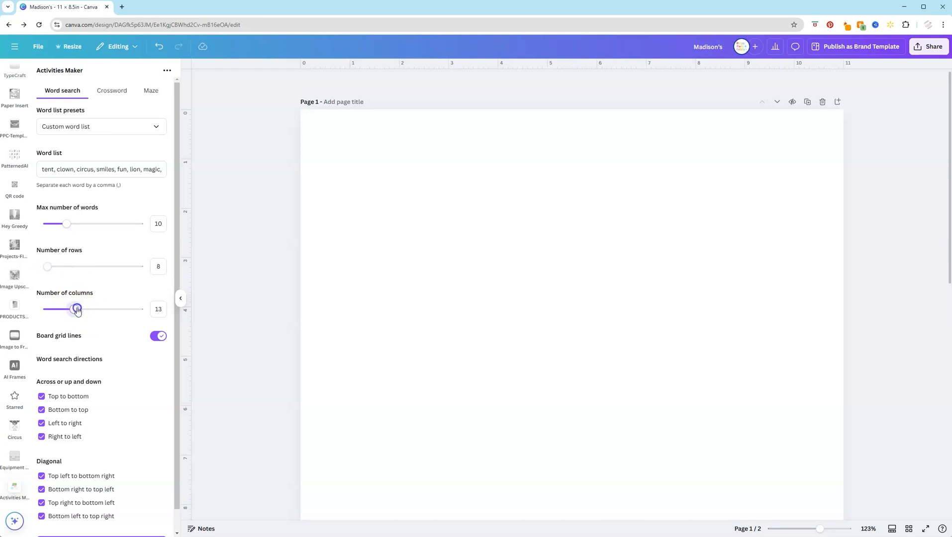
pyautogui.moveTo(76, 308); pyautogui.dragTo(47, 309)
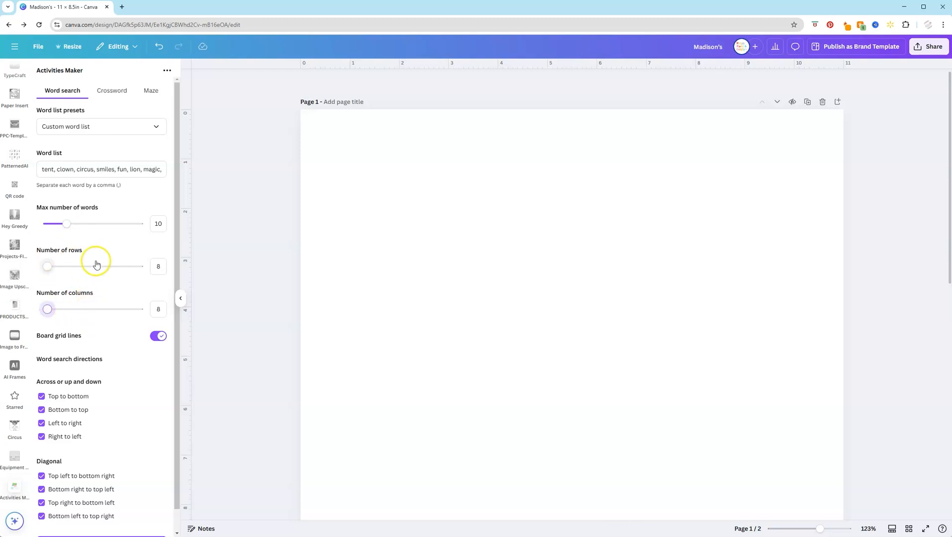
pyautogui.moveTo(98, 306)
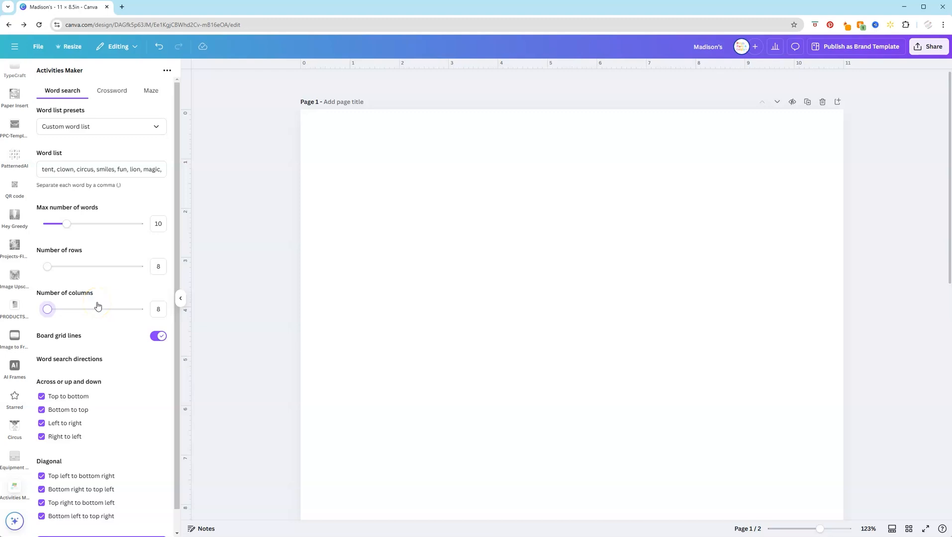
pyautogui.moveTo(143, 355)
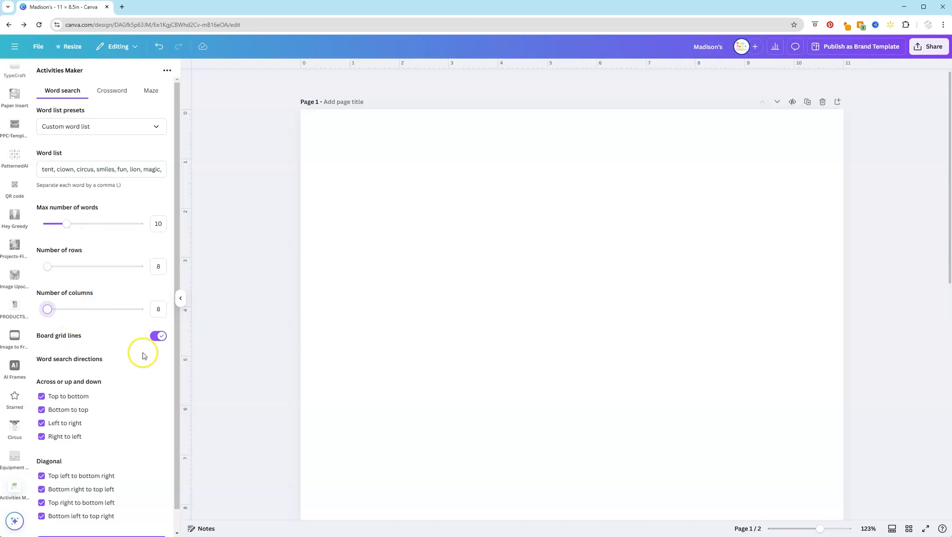
# Step: Keep Board grid lines on in the word search settings
pyautogui.click(157, 336)
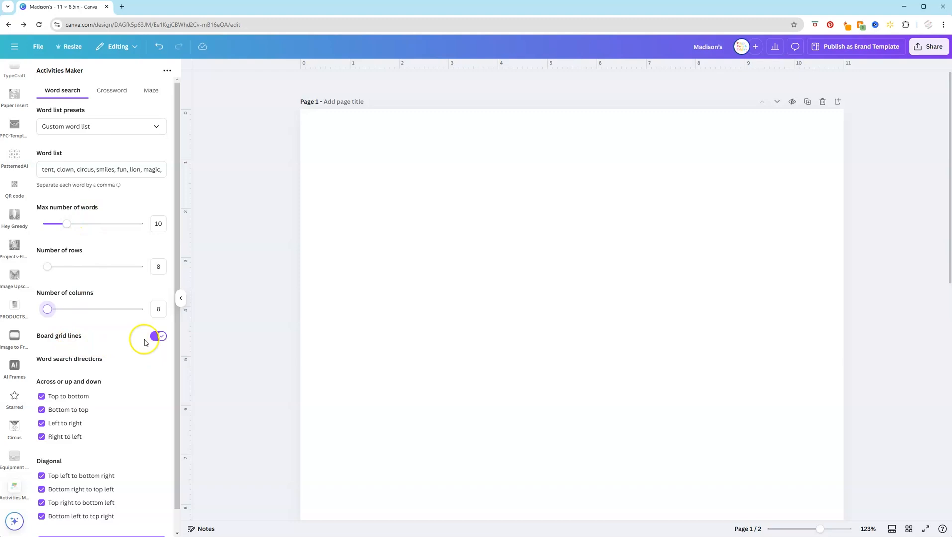
pyautogui.click(157, 335)
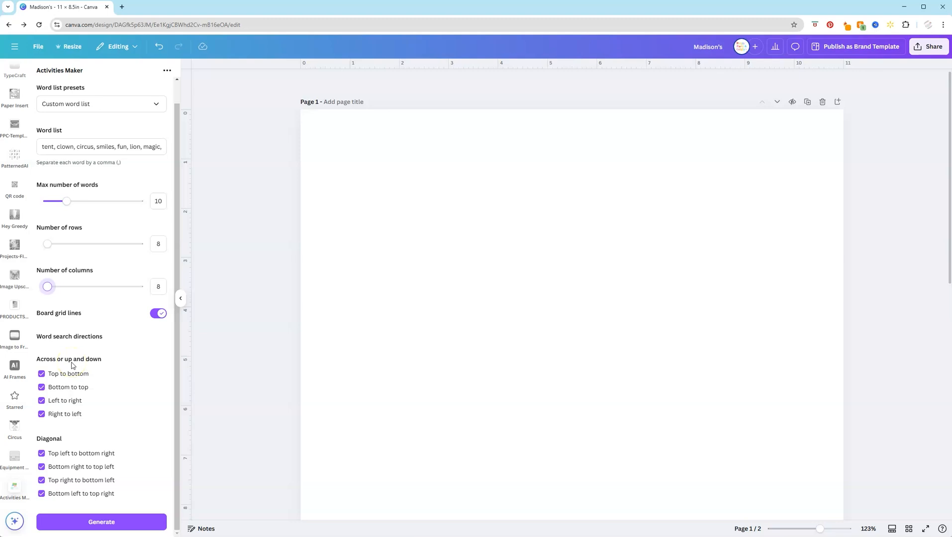
pyautogui.click(41, 374)
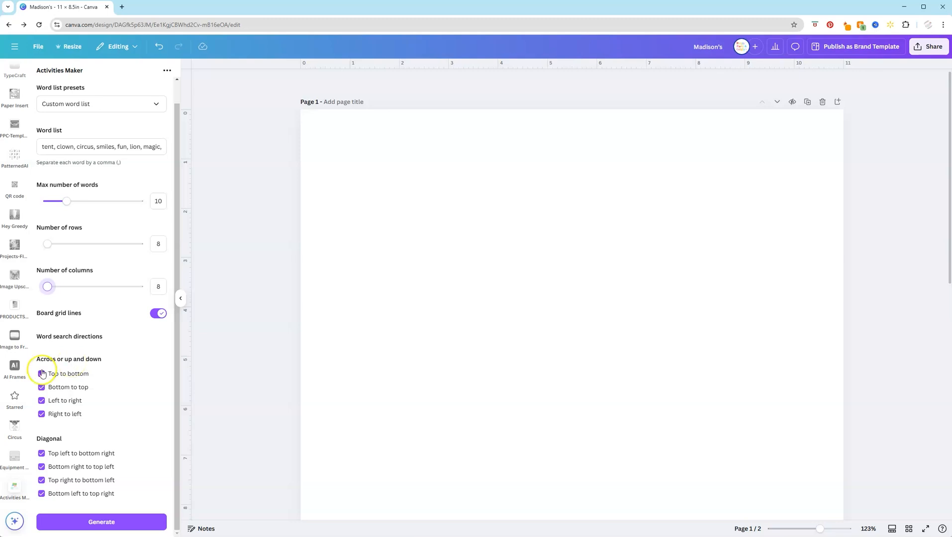
pyautogui.click(41, 373)
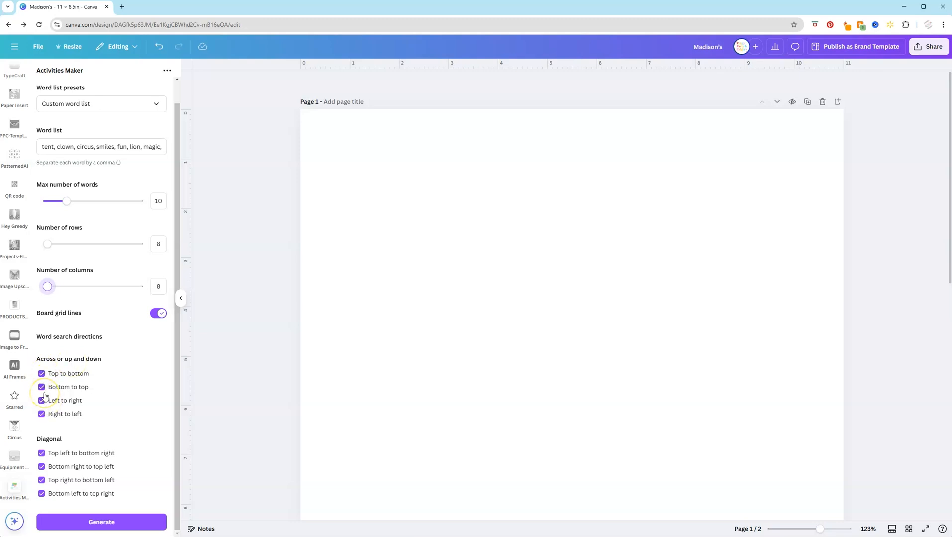
# Step: Disallow bottom-to-top, right-to-left and both reverse diagonal directions, then generate the puzzle
pyautogui.click(41, 388)
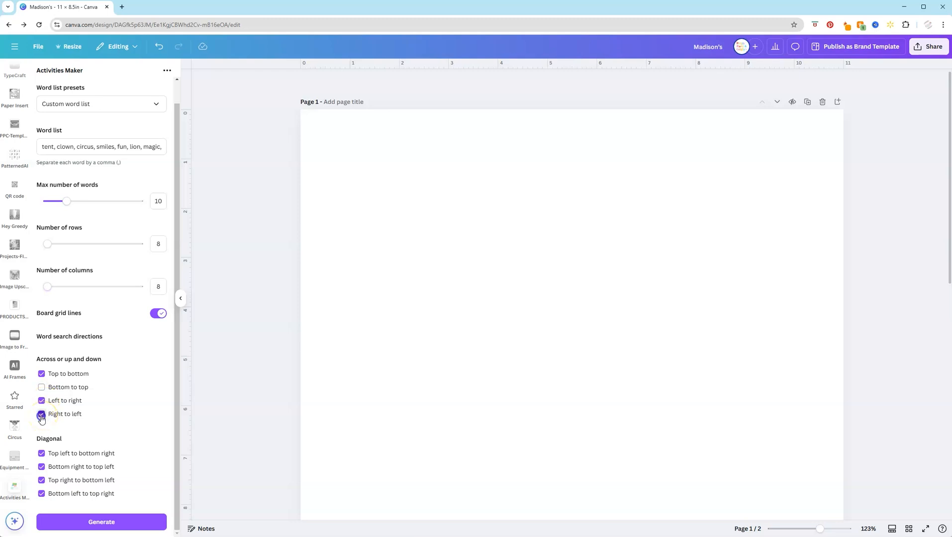
pyautogui.click(41, 414)
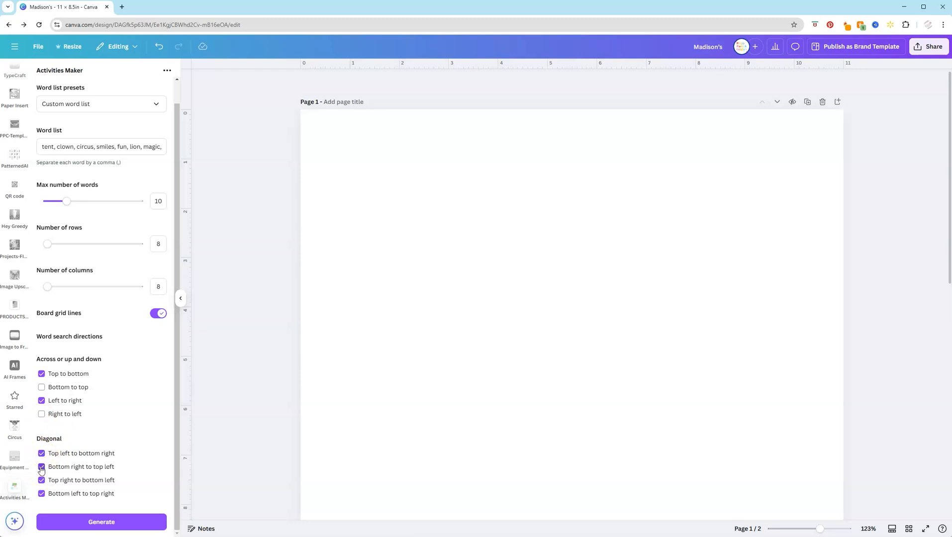
pyautogui.click(41, 467)
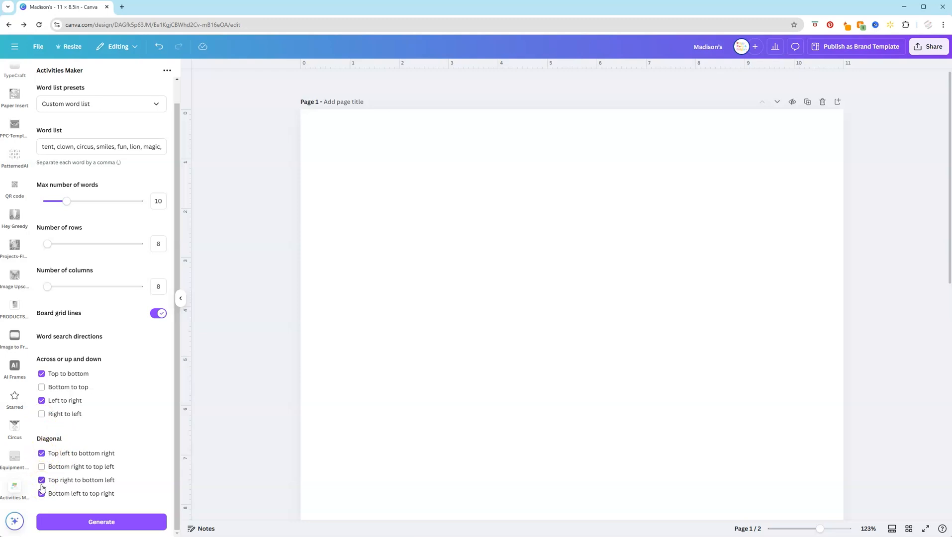
pyautogui.click(42, 480)
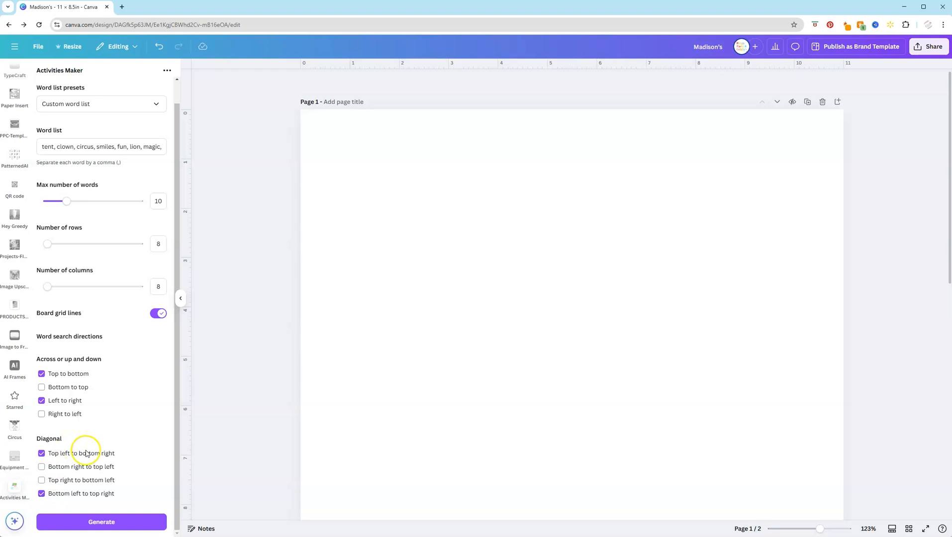
pyautogui.click(101, 522)
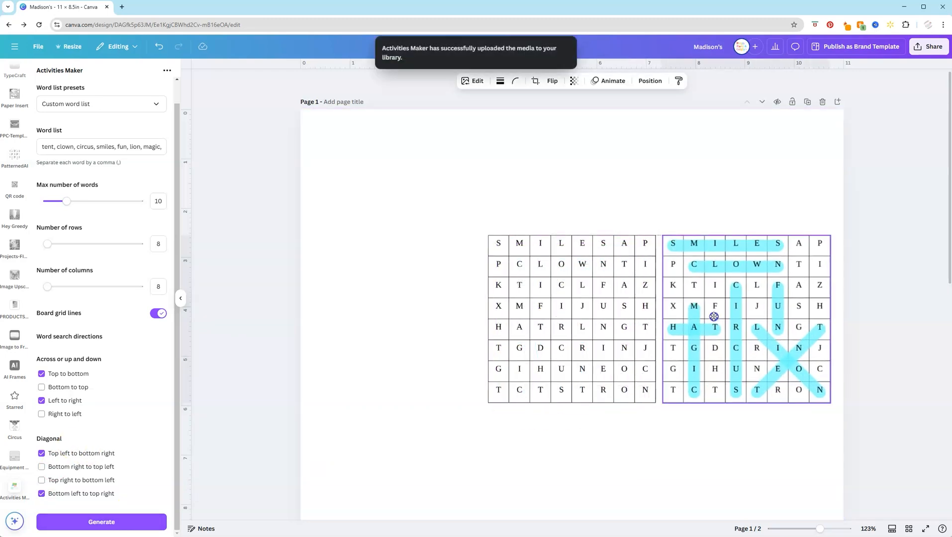
# Step: Select the generated 8x8 puzzle and answer grids on page 1
pyautogui.click(745, 316)
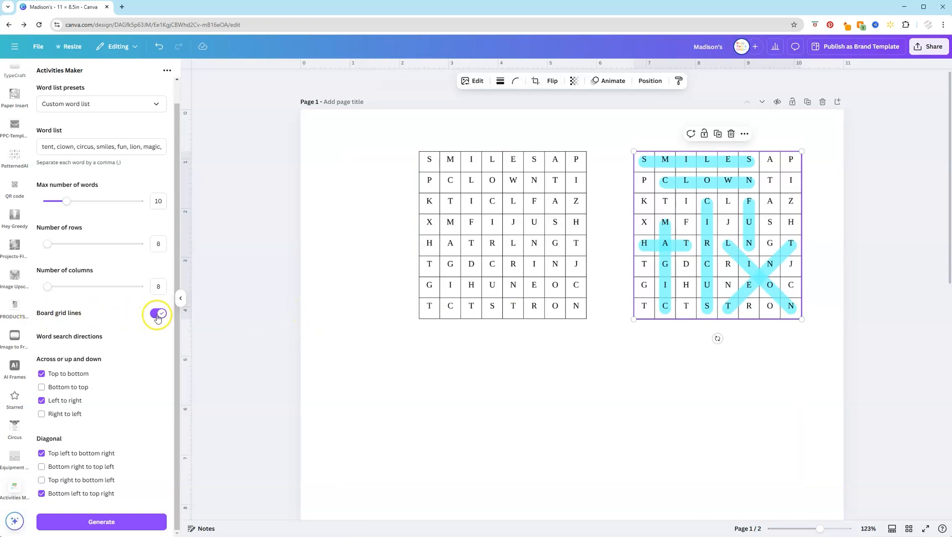
# Step: Generate a 17x17 word search with board grid lines turned off
pyautogui.click(157, 315)
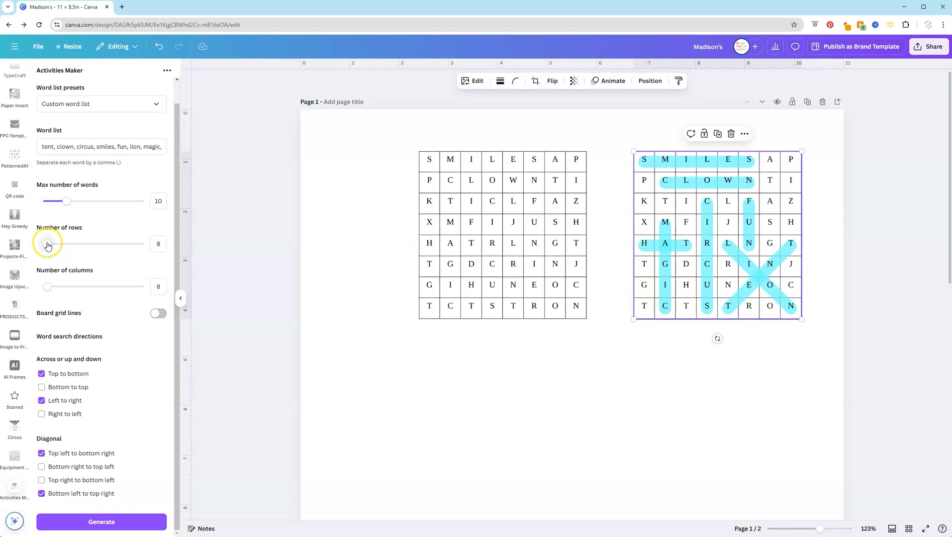
pyautogui.moveTo(49, 243); pyautogui.dragTo(96, 243)
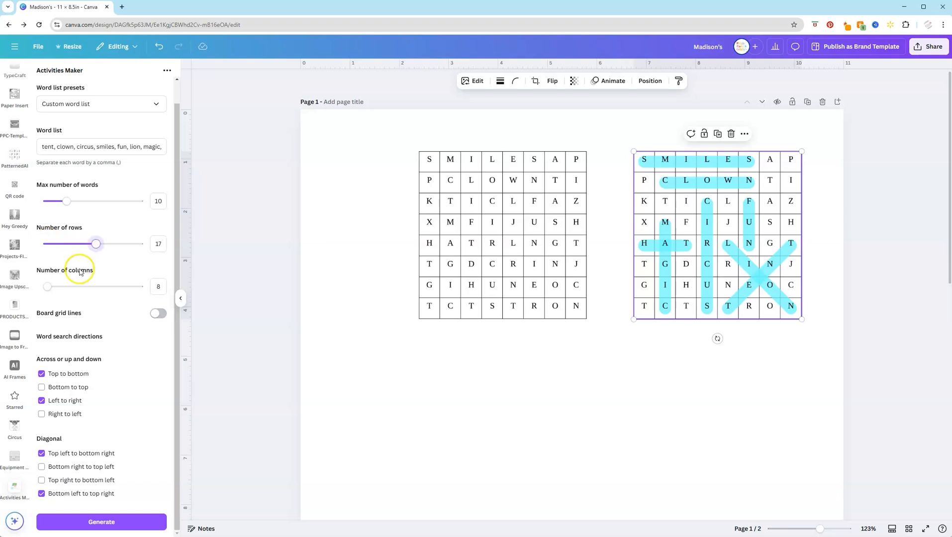
pyautogui.moveTo(47, 286); pyautogui.dragTo(96, 286)
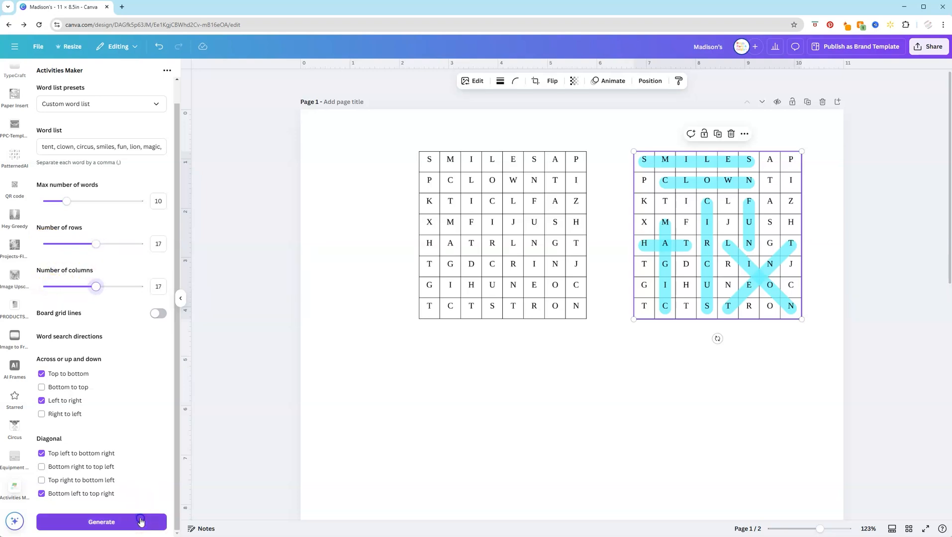
pyautogui.click(101, 521)
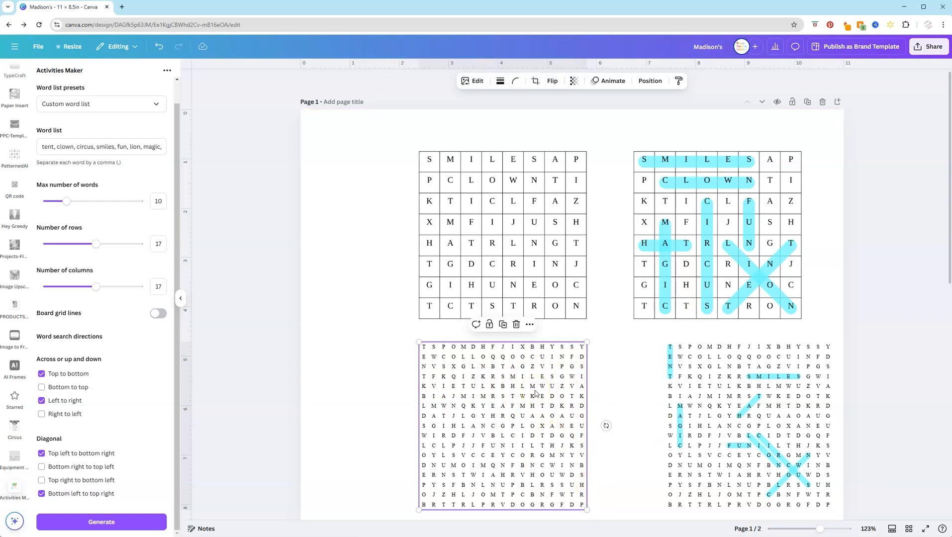
pyautogui.click(748, 424)
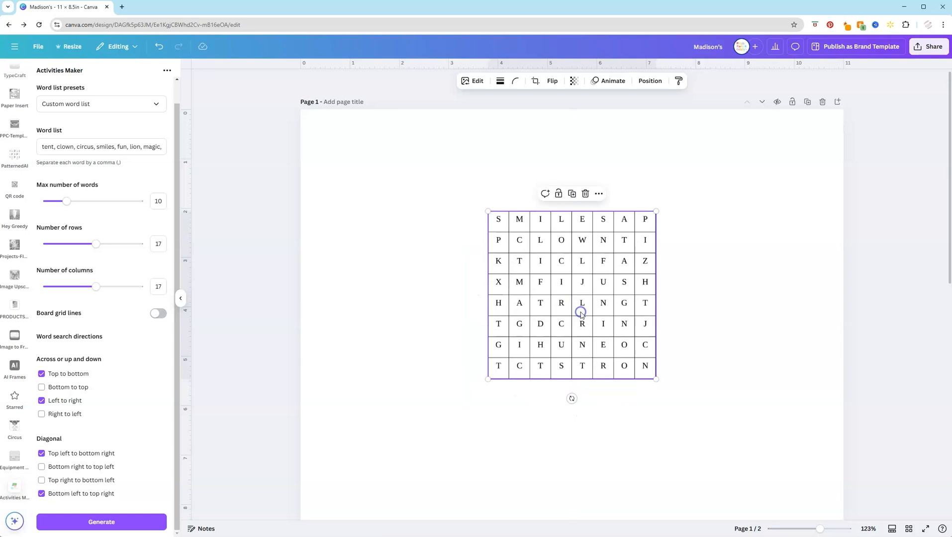
# Step: Scroll down to page 2 and deselect the 8x8 grid placed under the word list
pyautogui.scroll(-3)
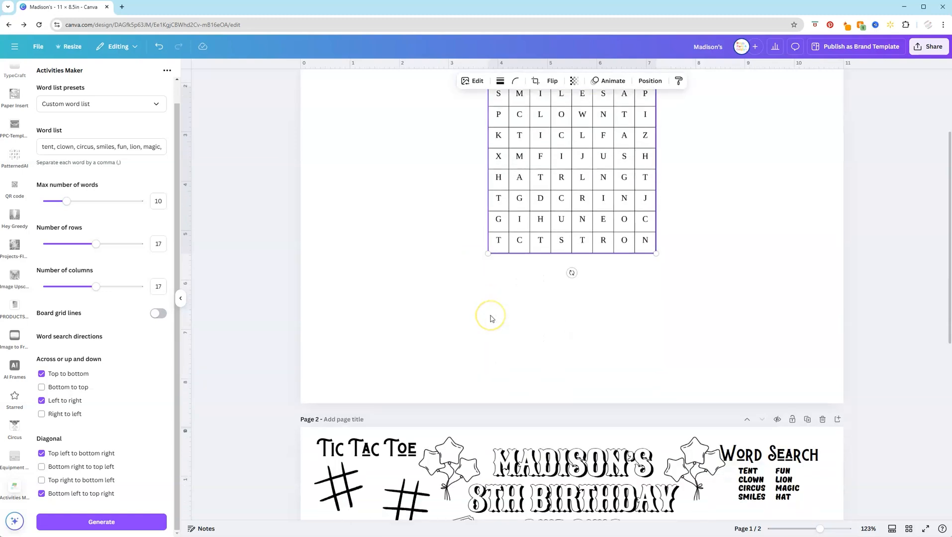
pyautogui.scroll(-3)
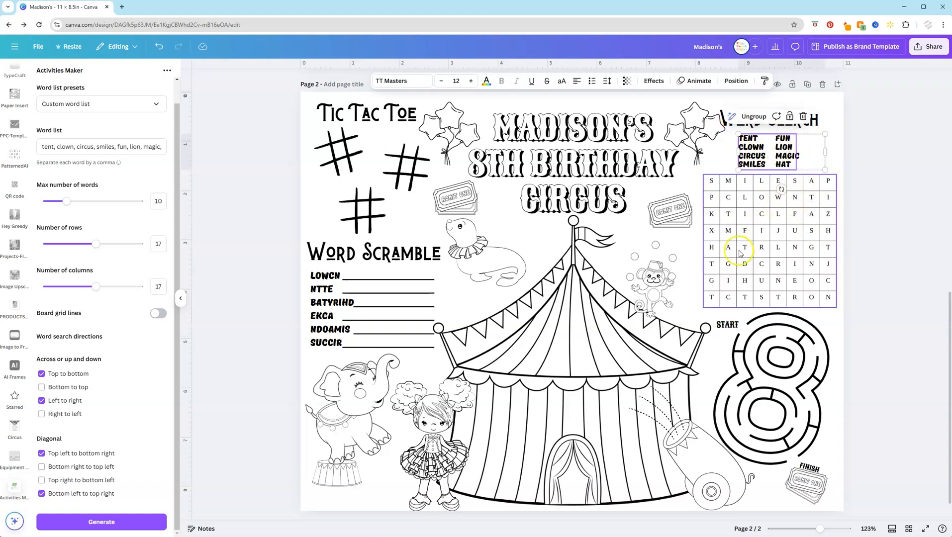
pyautogui.click(870, 244)
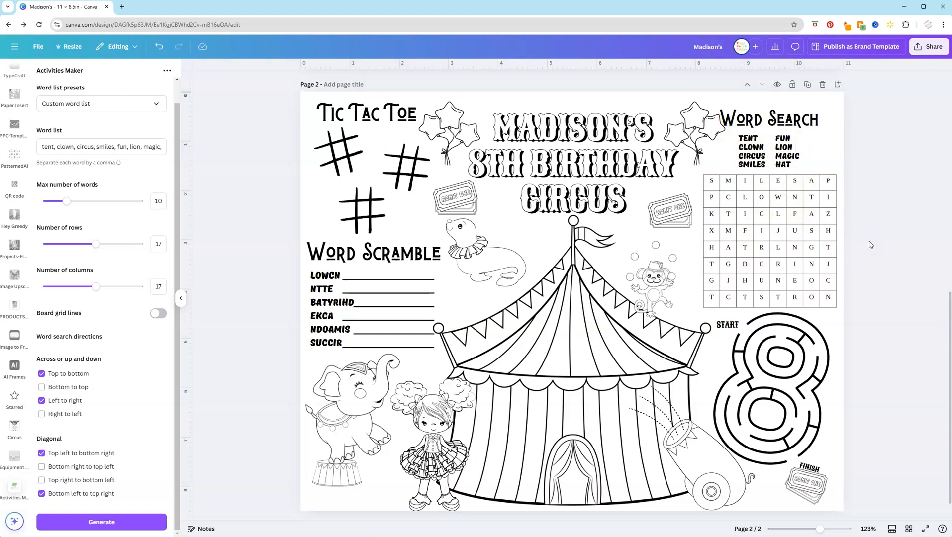